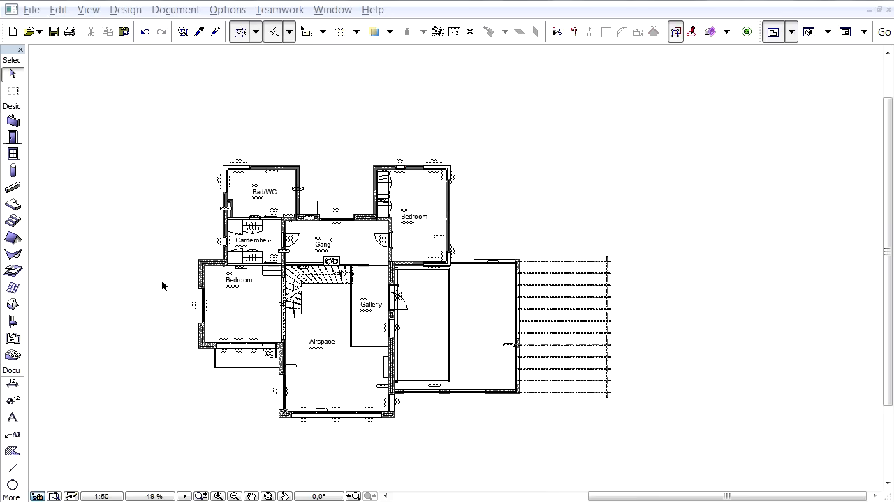
pyautogui.moveTo(196, 95)
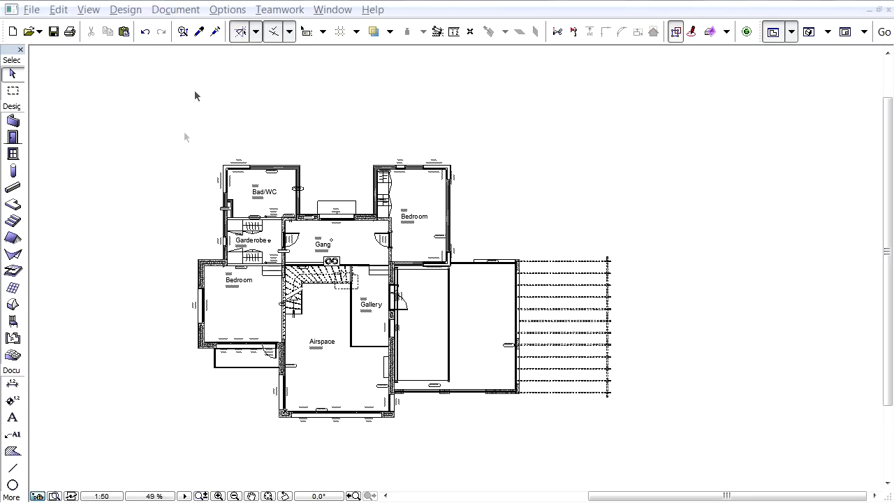
pyautogui.moveTo(197, 95)
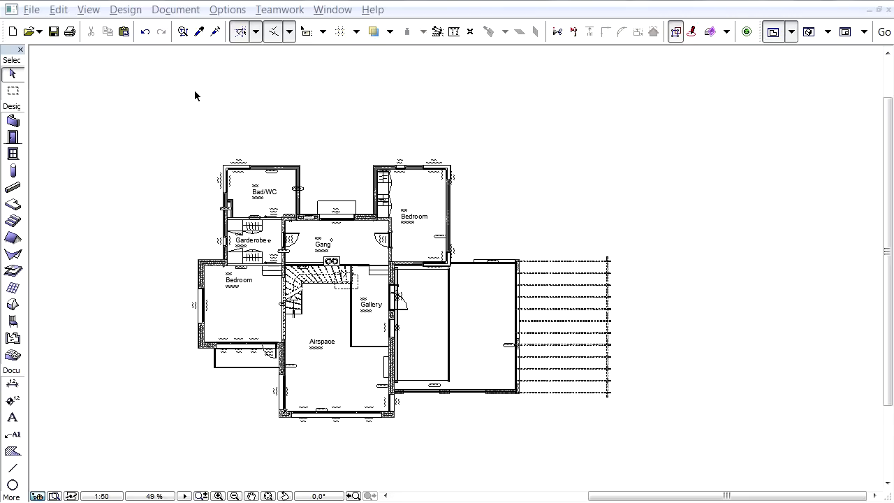
pyautogui.moveTo(224, 15)
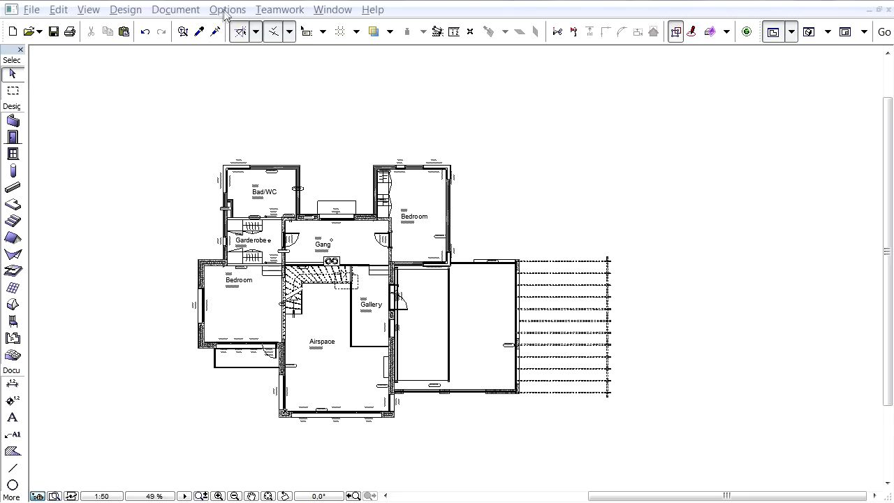
# - Open the Project Location settings for VillaFunk Project in Oslo from Options > Project Preferences
pyautogui.click(227, 9)
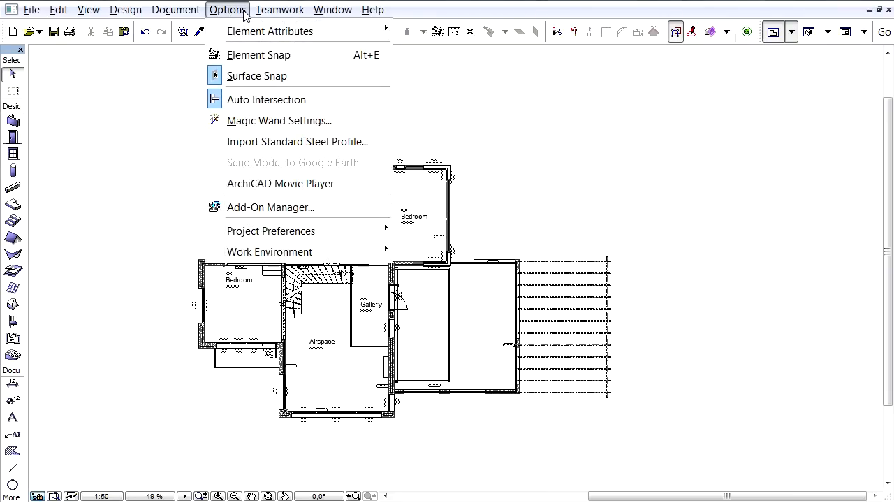
pyautogui.moveTo(362, 231)
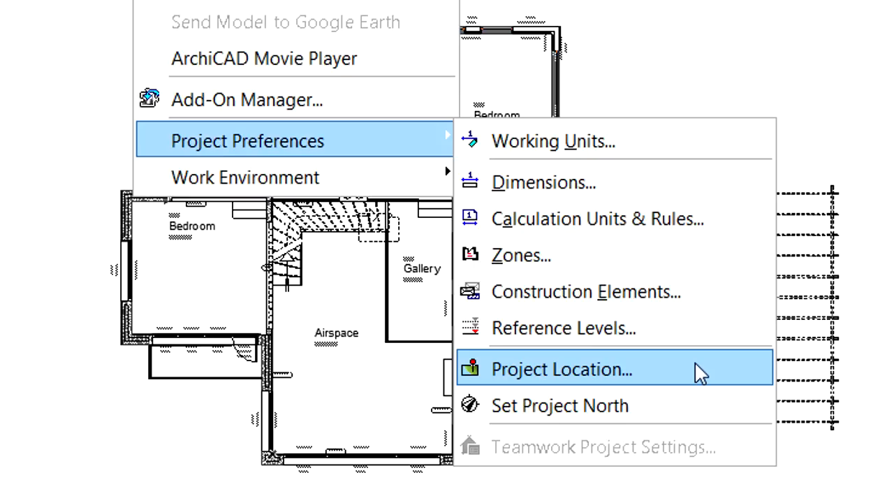
pyautogui.click(562, 369)
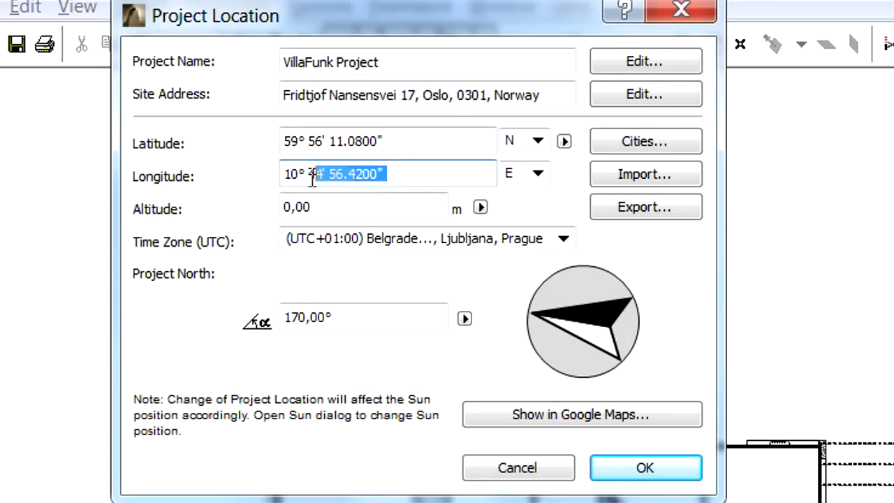
# - Check the longitude and 170° project north values, then show the site in Google Maps
pyautogui.click(364, 207)
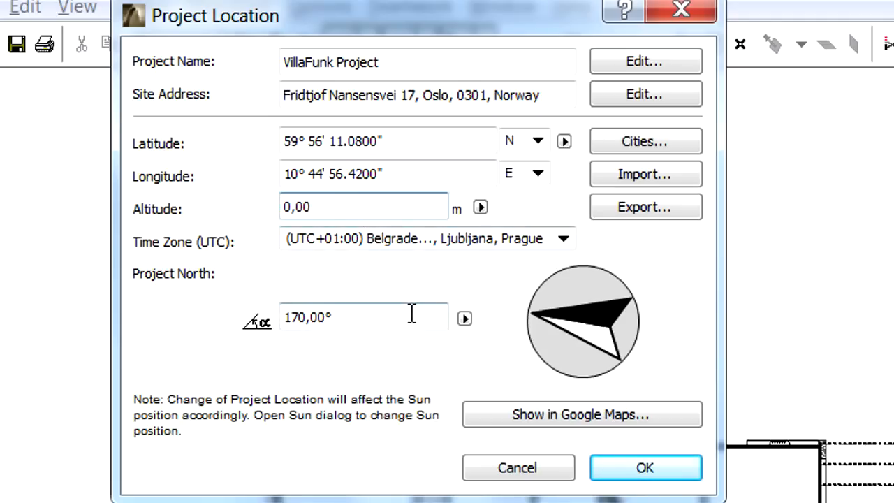
pyautogui.tripleClick(364, 317)
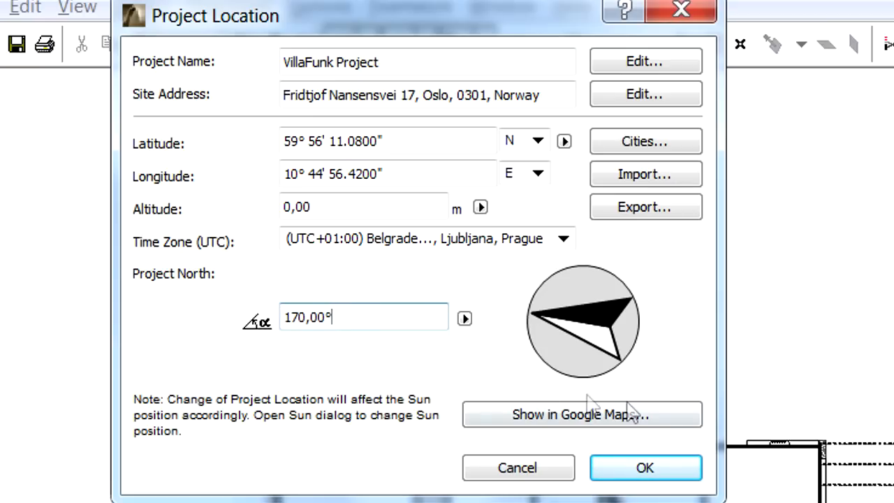
pyautogui.click(582, 414)
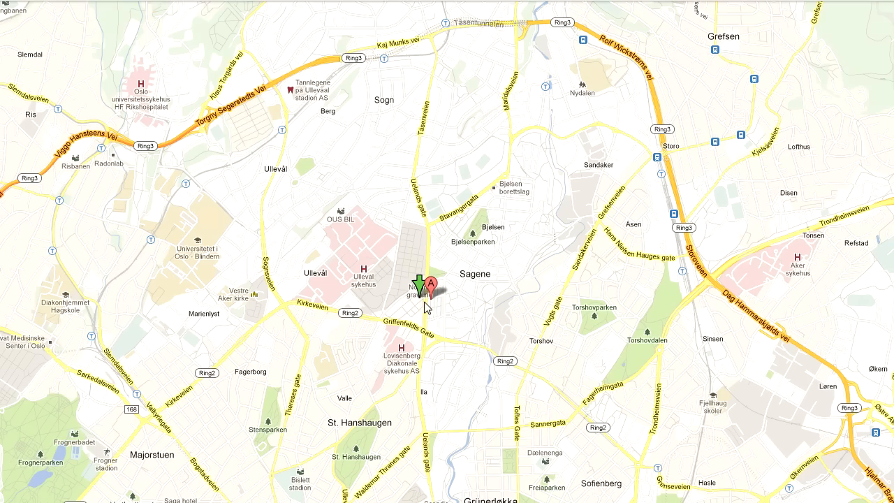
# - Review pin A between Ullevål and Sagene, then return to the villa's 3D model
pyautogui.doubleClick(427, 286)
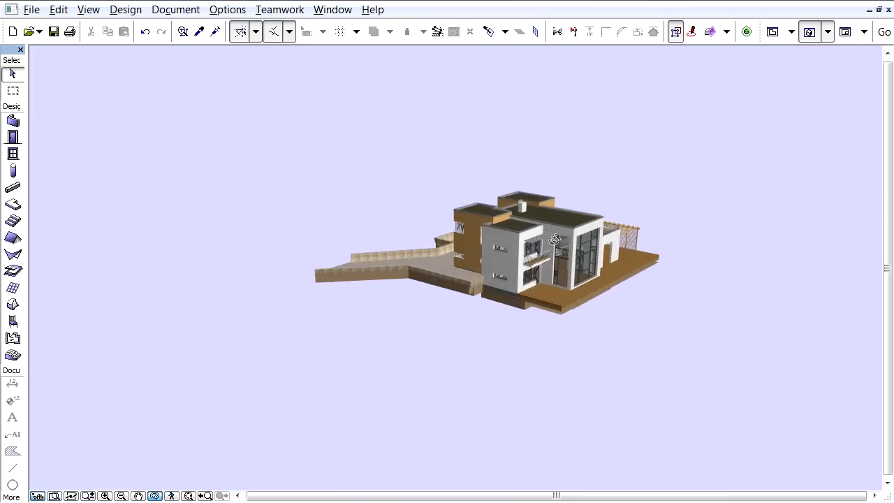
# - Orbit the villa model to look down on its roofs and wooden deck
pyautogui.moveTo(555, 240); pyautogui.dragTo(508, 280)
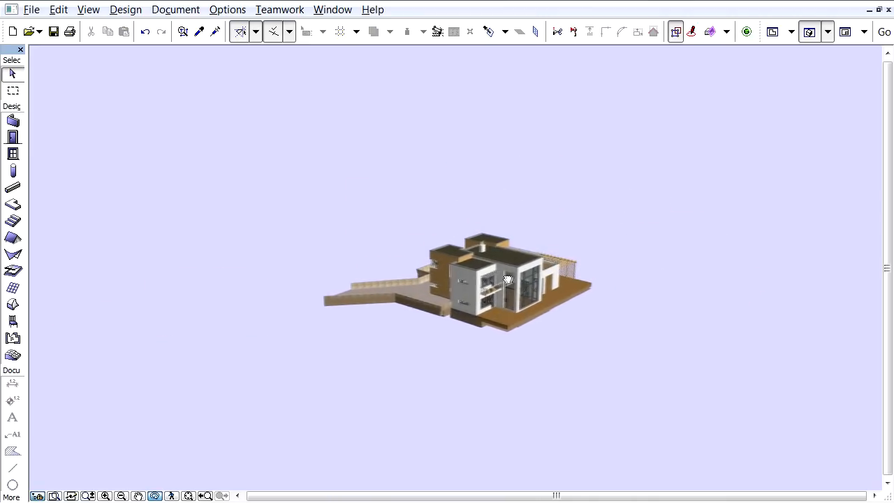
pyautogui.moveTo(508, 279); pyautogui.dragTo(475, 287)
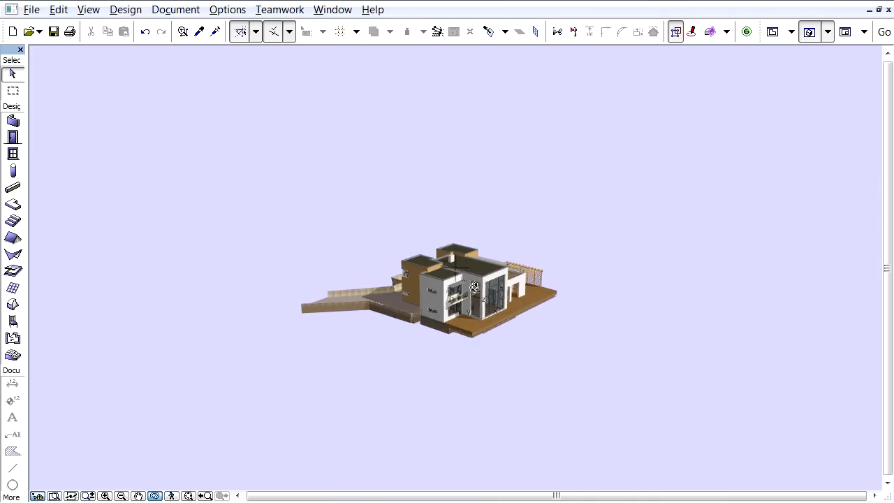
# - Open Send Model to Google Earth from File > File Special
pyautogui.click(32, 9)
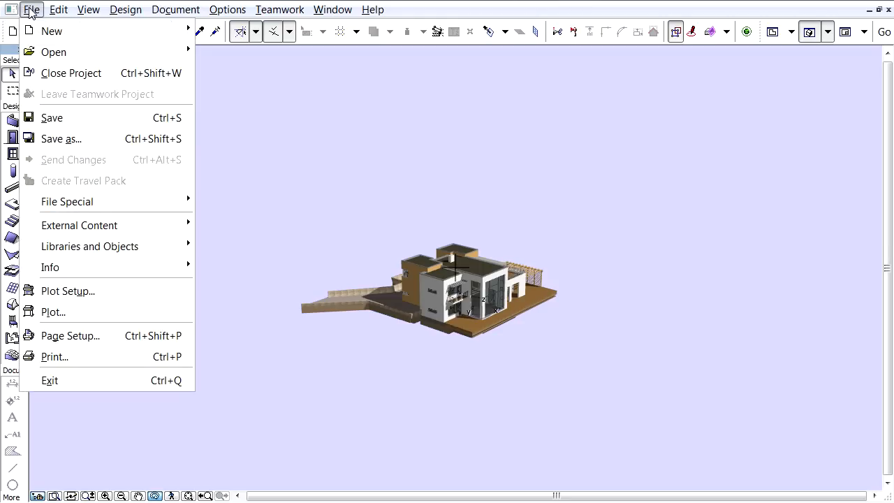
pyautogui.moveTo(130, 193)
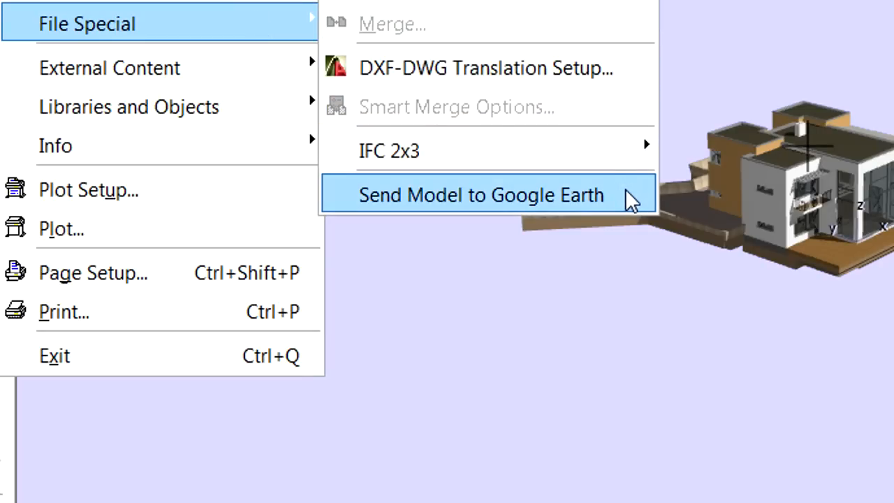
pyautogui.click(481, 195)
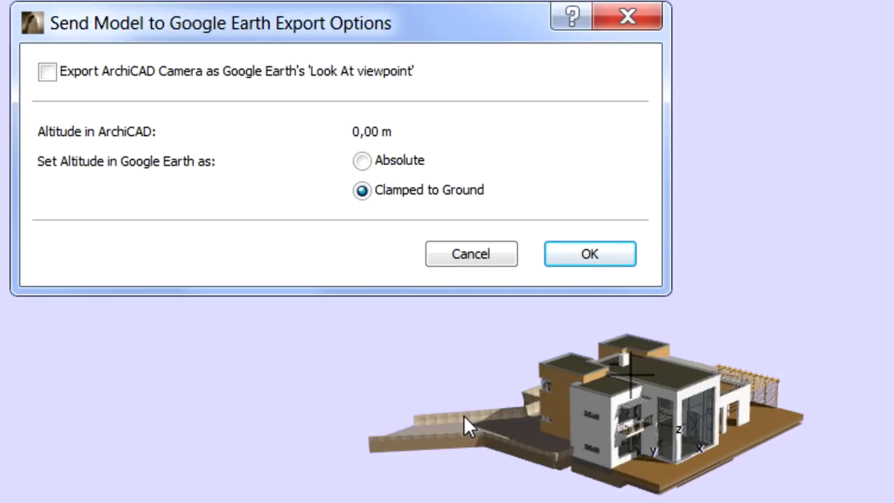
pyautogui.moveTo(122, 182)
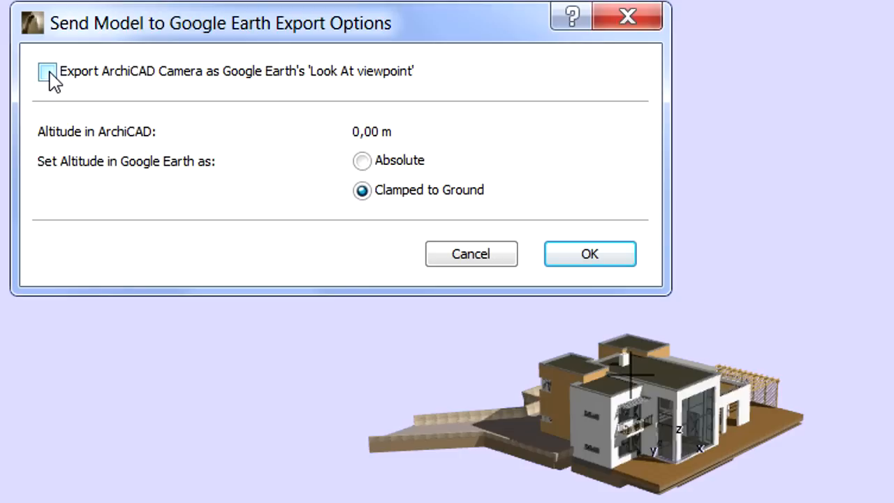
# - Export with the camera as look-at viewpoint, altitude clamped to ground, and confirm
pyautogui.click(47, 71)
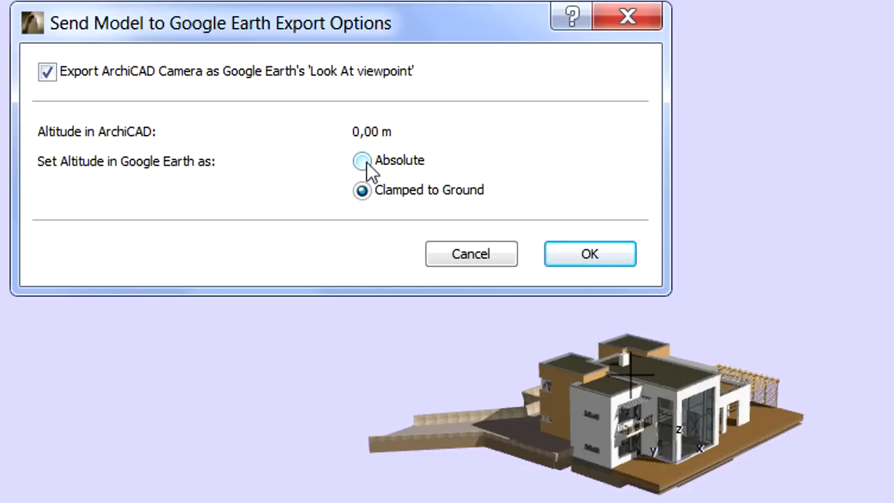
pyautogui.click(362, 160)
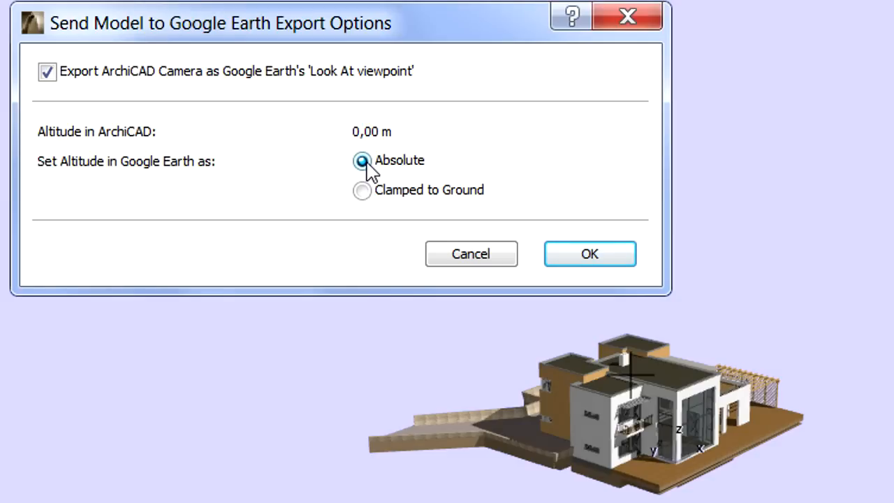
pyautogui.click(363, 190)
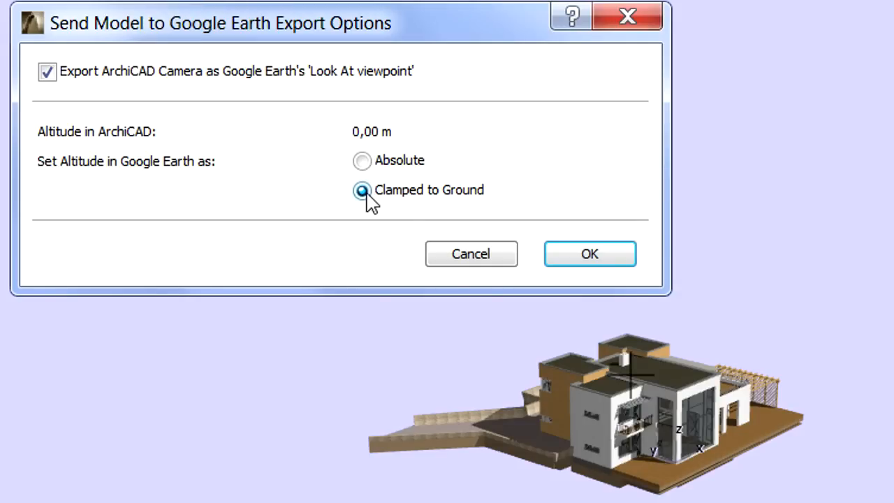
pyautogui.moveTo(516, 221)
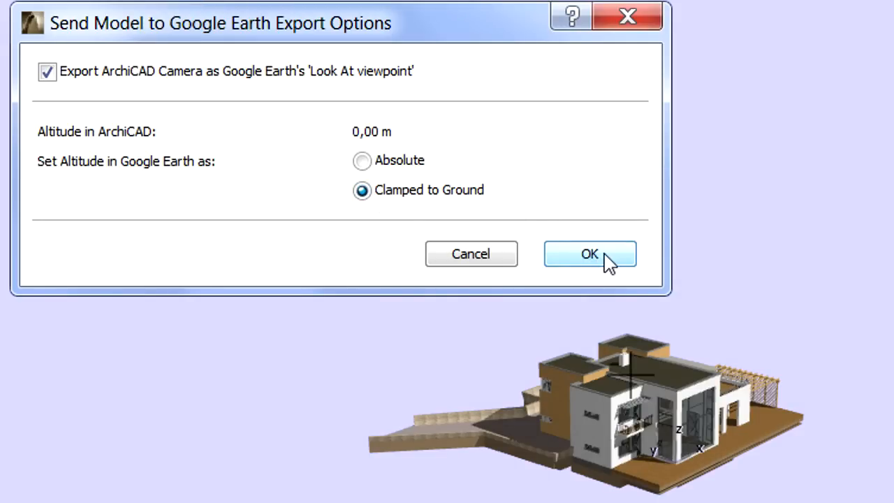
pyautogui.click(590, 253)
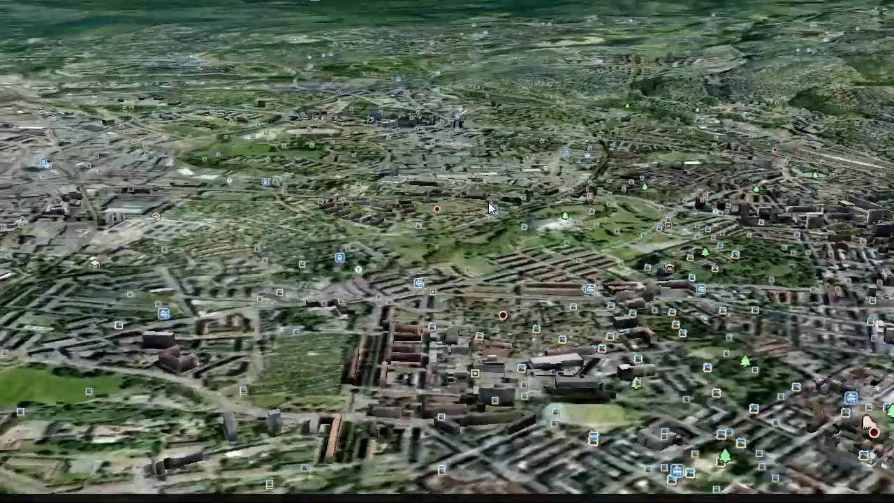
# - View the tilted Google Earth city view, then open the File menu to save
pyautogui.click(31, 9)
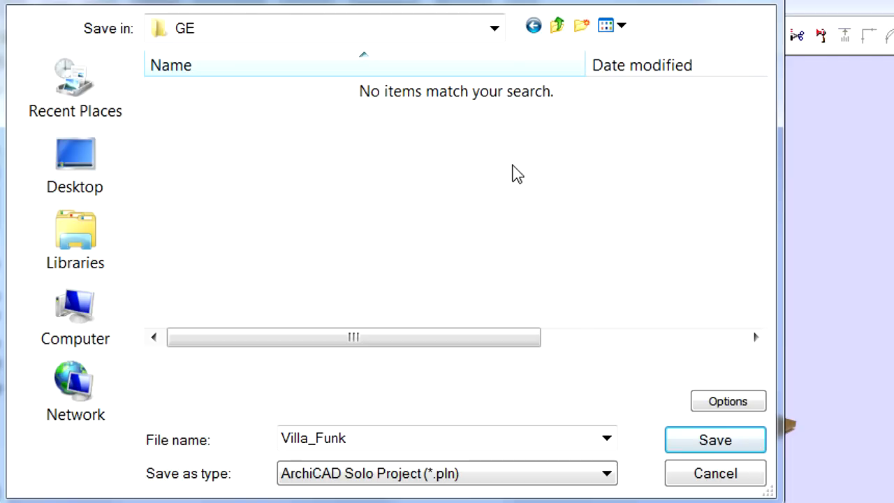
pyautogui.moveTo(493, 483)
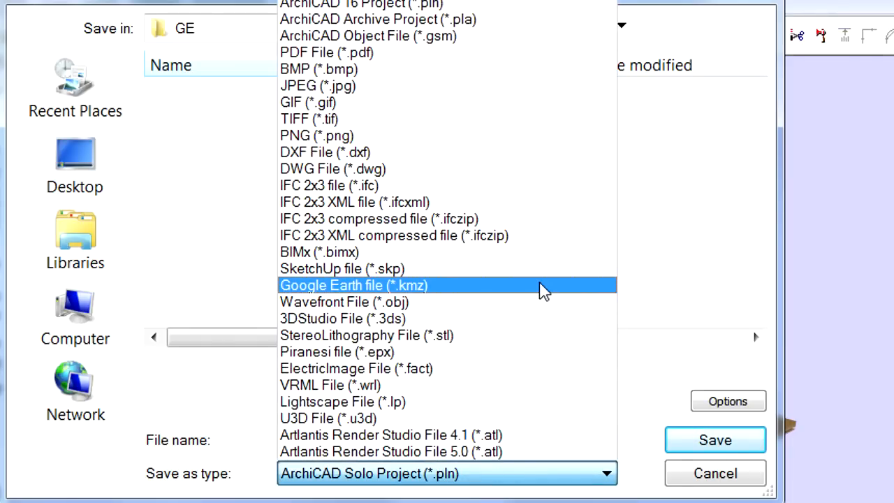
# - Choose Google Earth file (*.kmz) as the save type for Villa_Funk in the GE folder
pyautogui.click(353, 285)
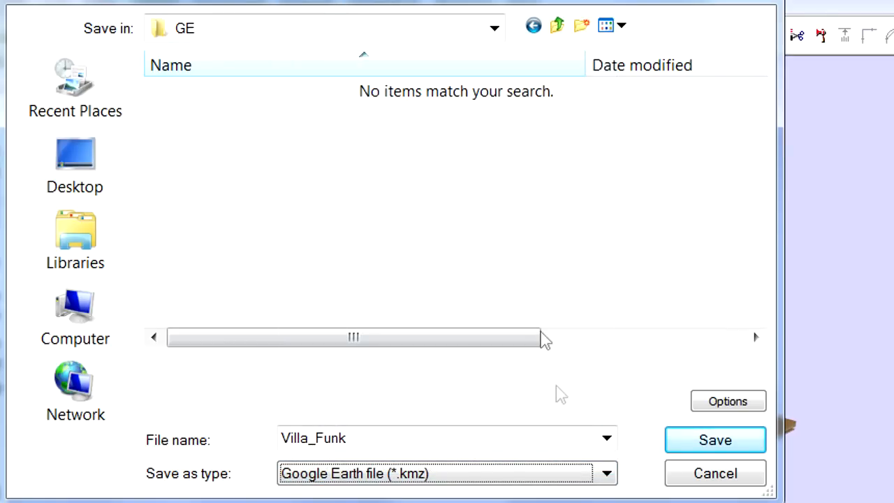
pyautogui.click(728, 401)
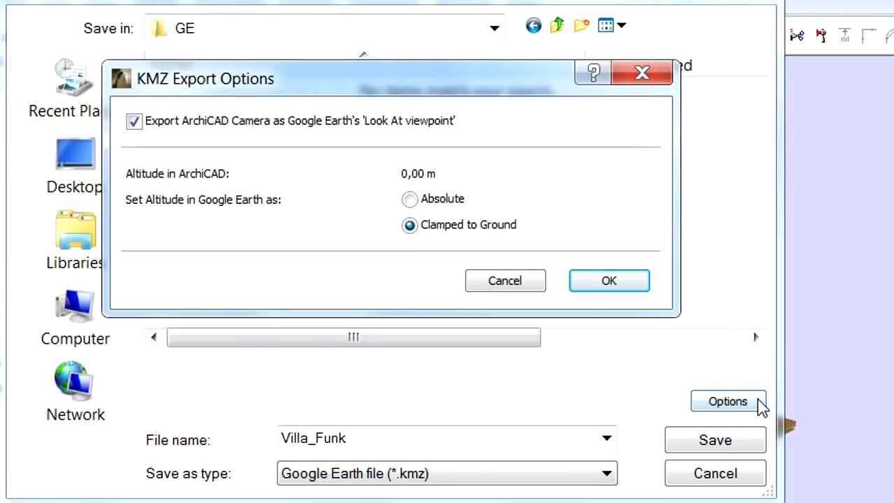
pyautogui.moveTo(458, 175)
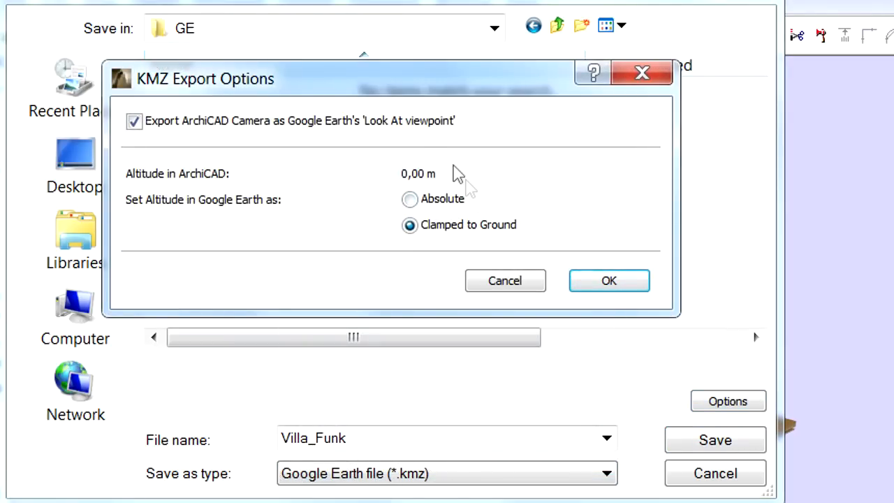
pyautogui.click(608, 280)
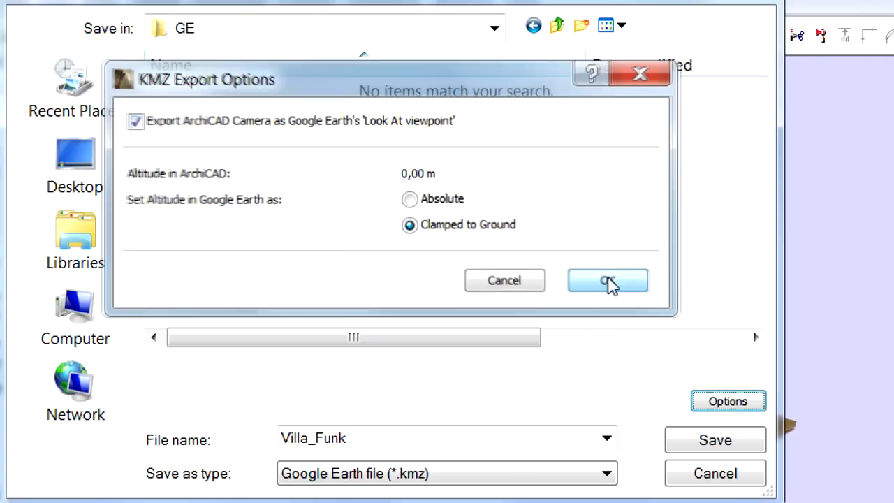
pyautogui.click(607, 280)
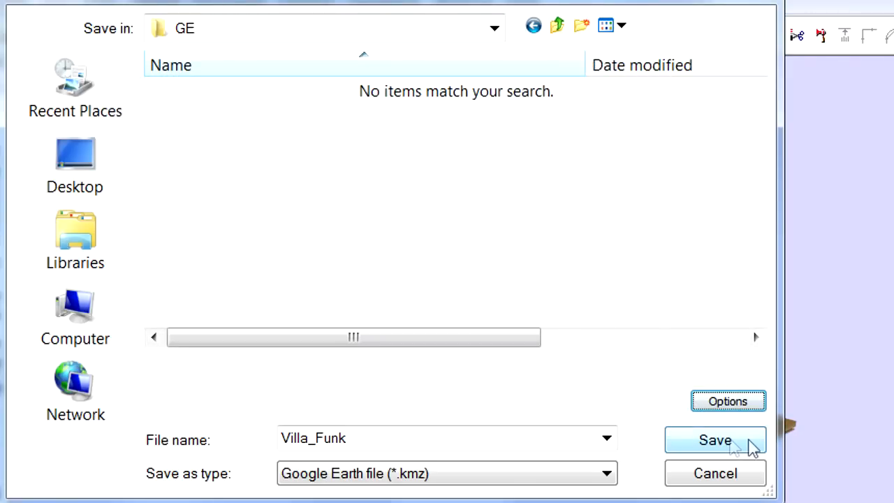
# - Save as KMZ and scroll the settings: Complex, 26575 polygons, all element types included
pyautogui.click(715, 440)
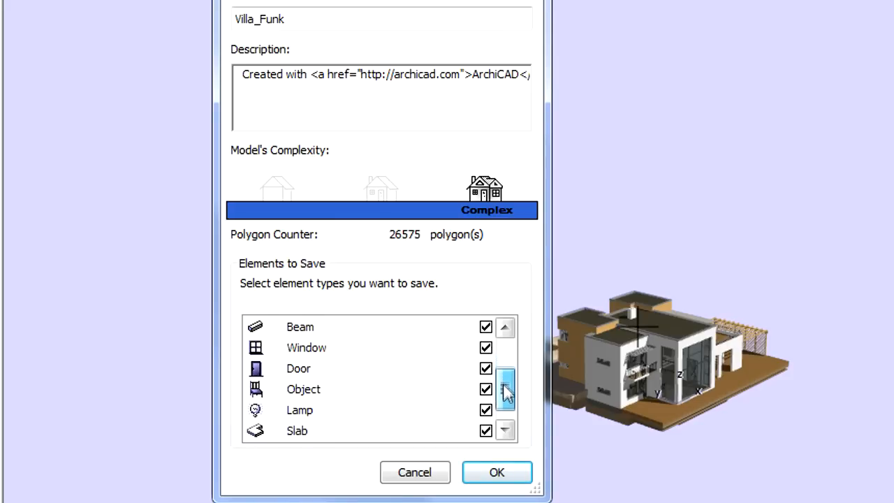
pyautogui.scroll(-3)
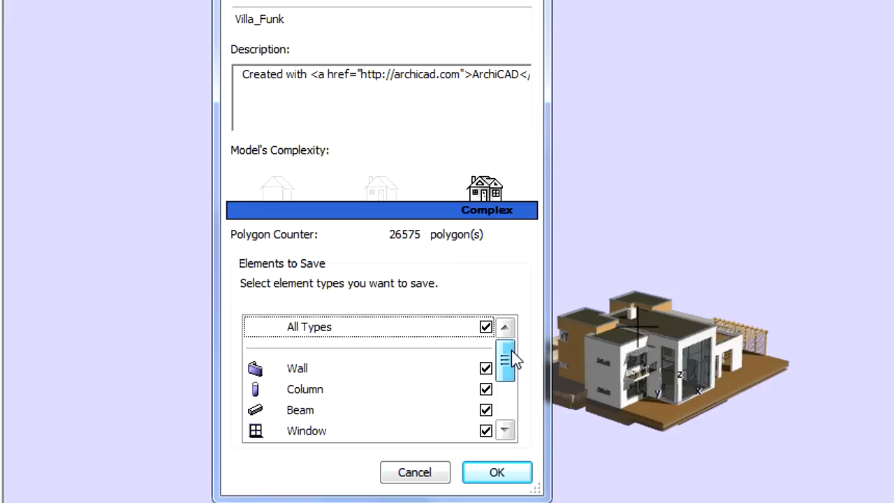
pyautogui.moveTo(518, 253)
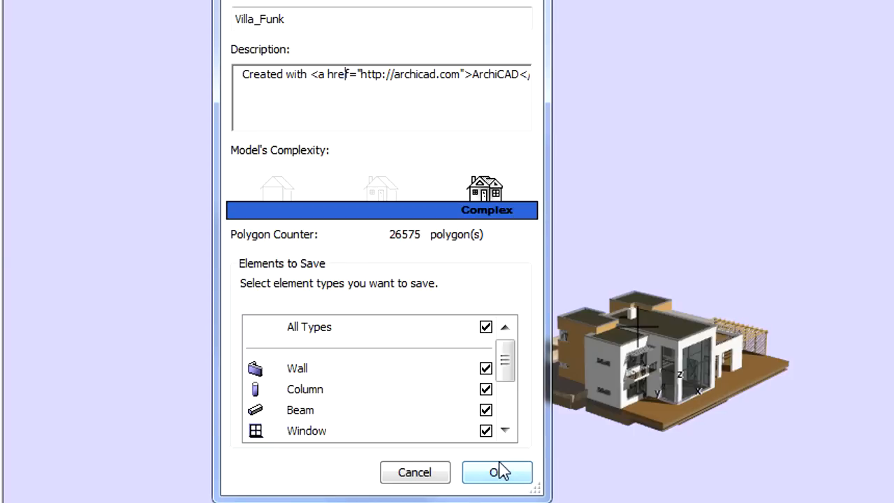
pyautogui.moveTo(524, 481)
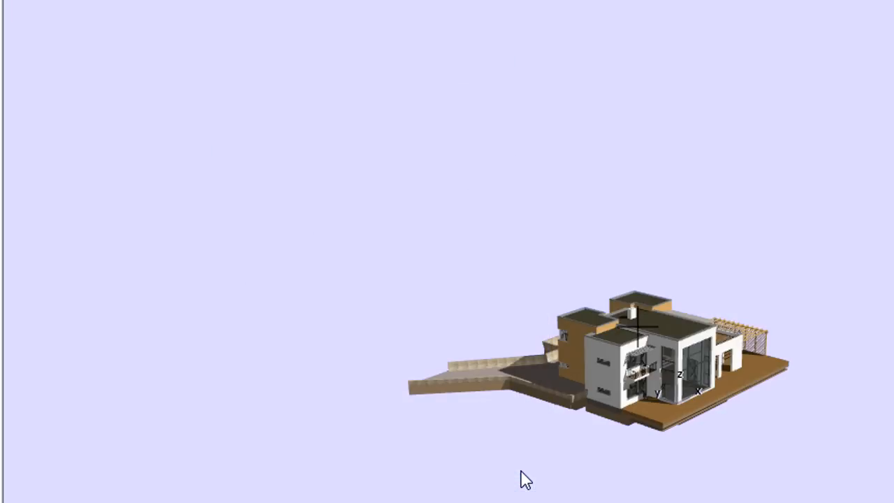
pyautogui.moveTo(520, 471)
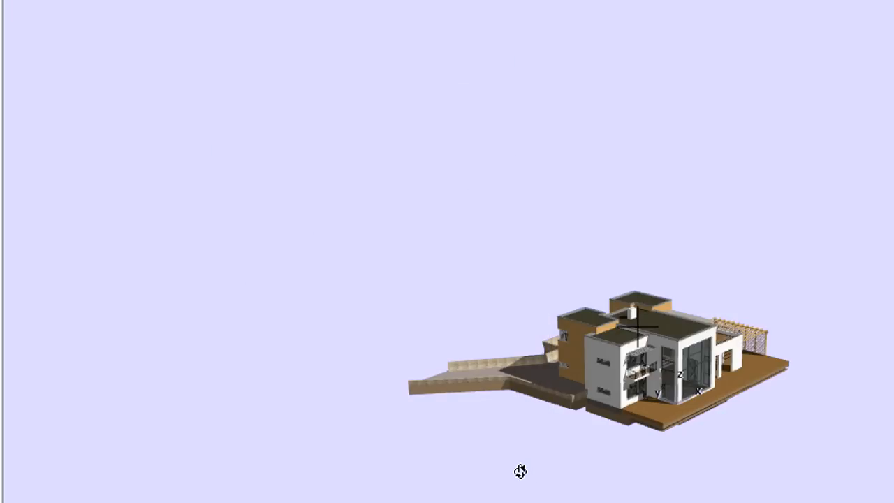